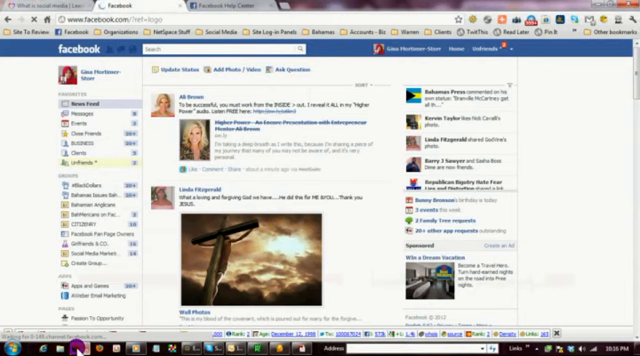
{"action": "mouse_move", "coordinate": [17, 123]}
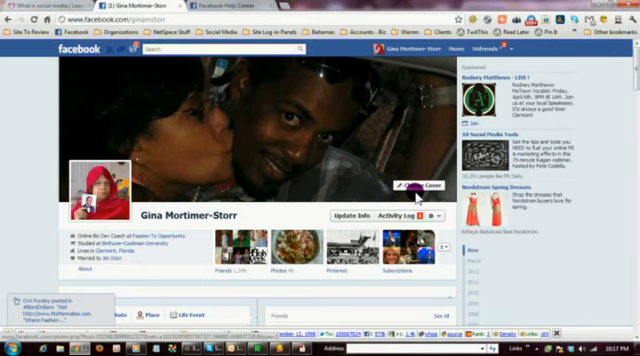
Open the Change Cover options and choose 'Choose From My Photos'.
{"action": "left_click", "coordinate": [404, 187]}
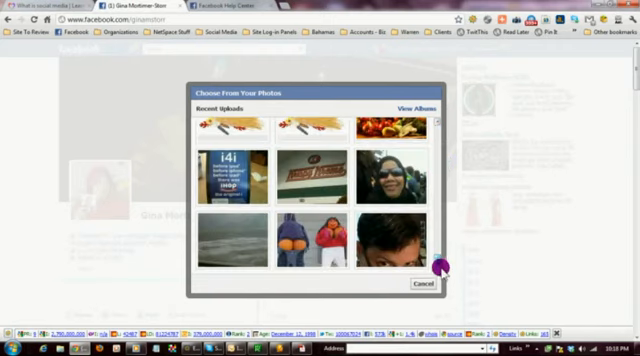
Select the close-up face photo under Recent Uploads as the cover.
{"action": "left_click", "coordinate": [390, 240]}
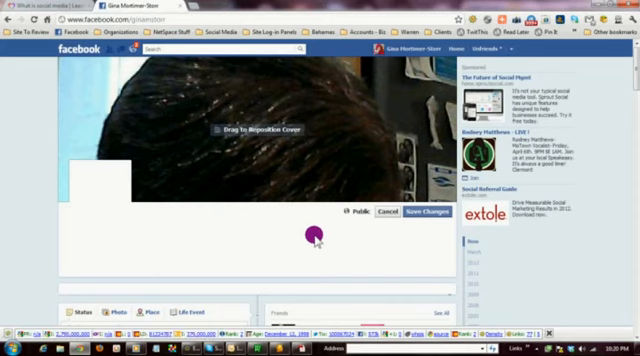
{"action": "mouse_move", "coordinate": [198, 185]}
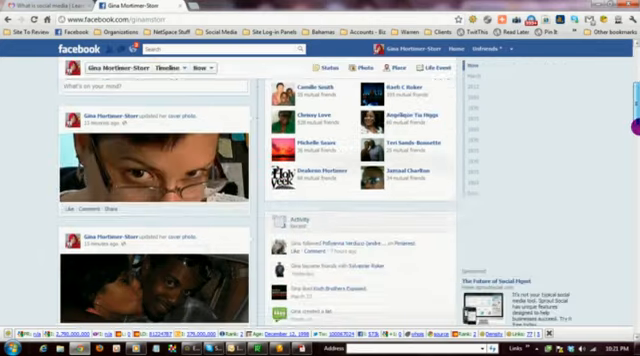
Open the edit options on the latest 'updated her cover photo' post.
{"action": "left_click", "coordinate": [241, 120]}
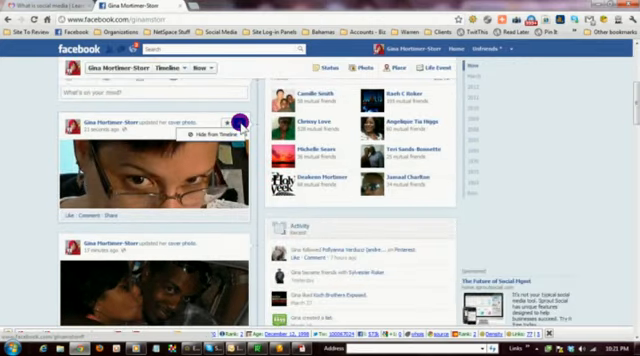